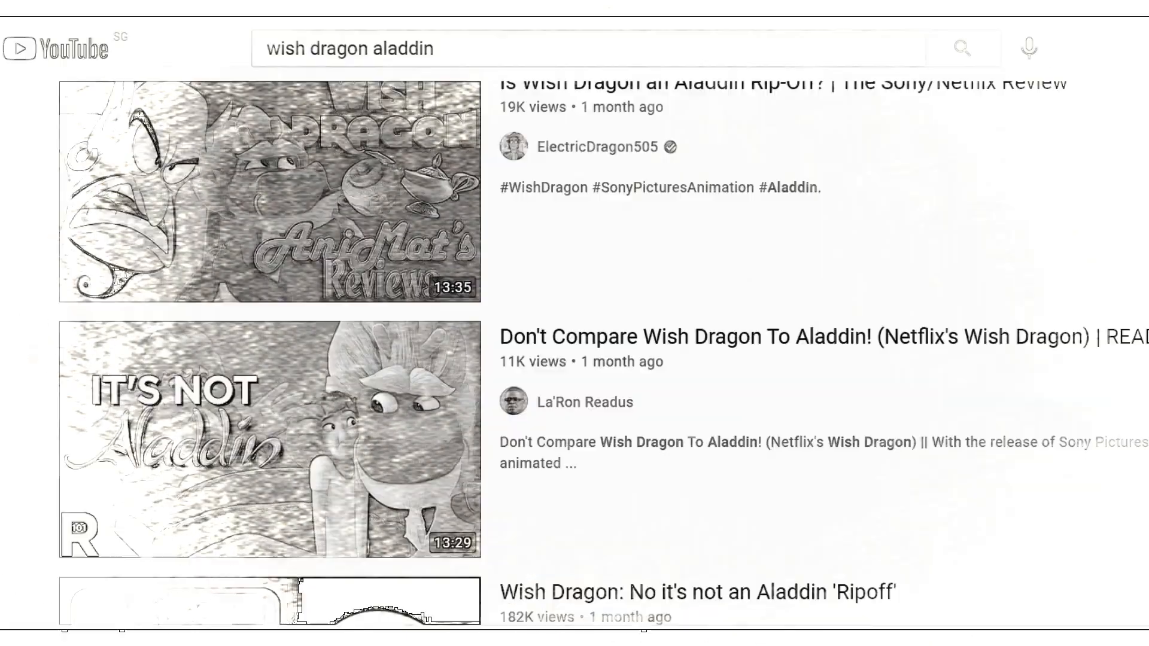
{"action": "scroll", "scroll_direction": "down", "scroll_amount": 3}
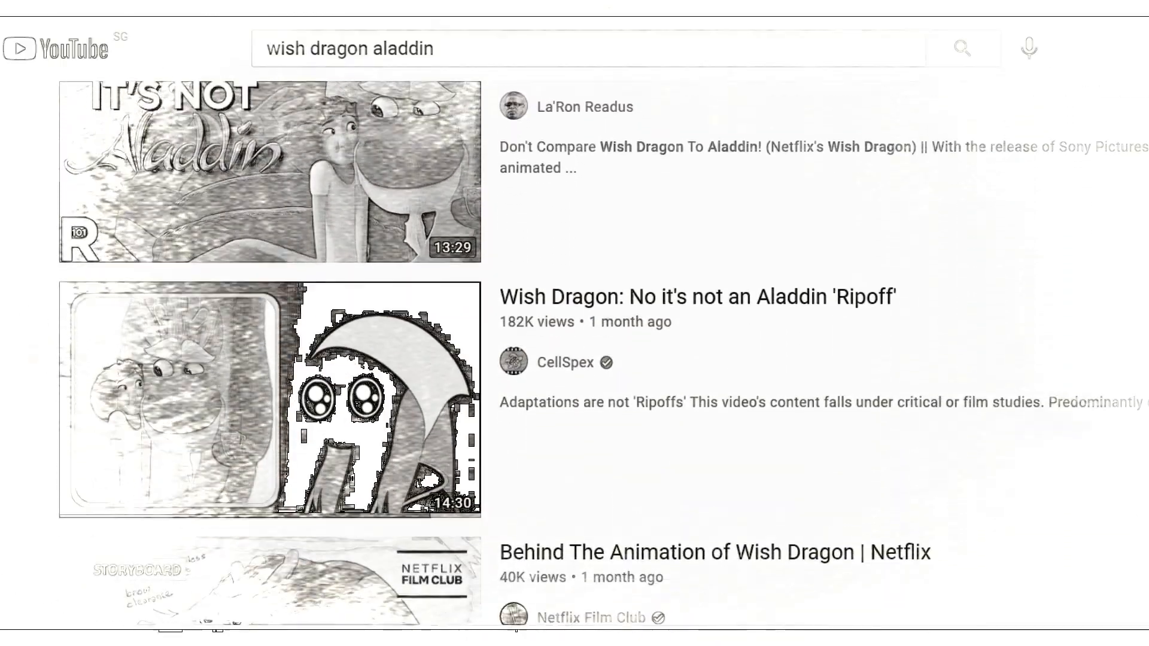
{"action": "scroll", "scroll_direction": "down", "scroll_amount": 3}
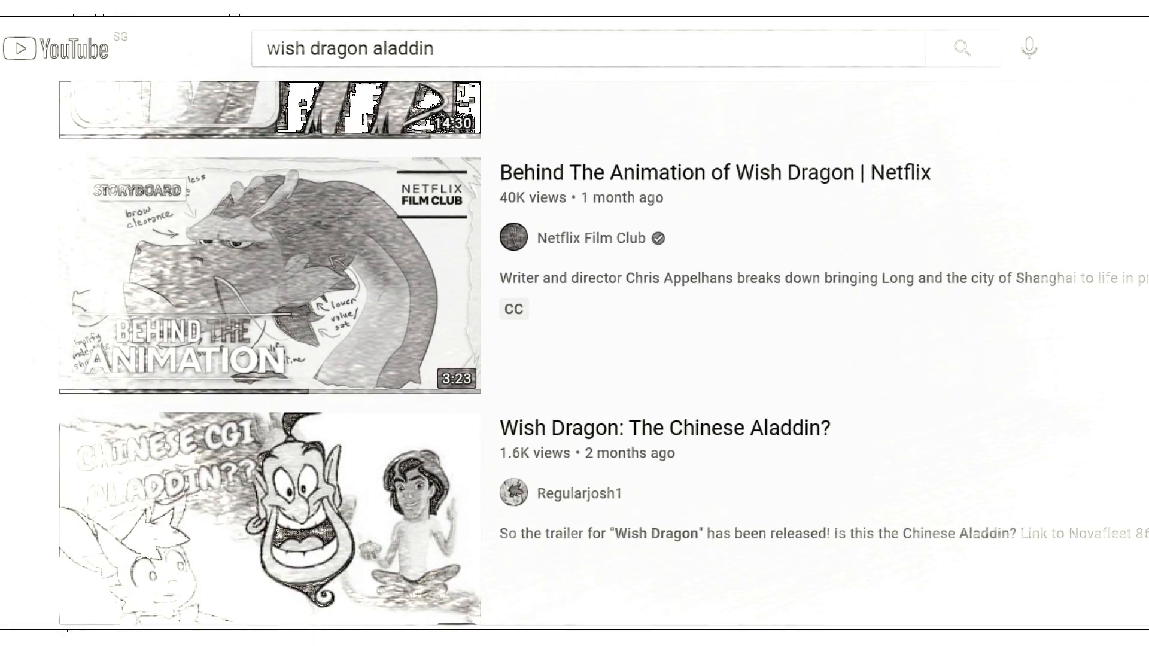